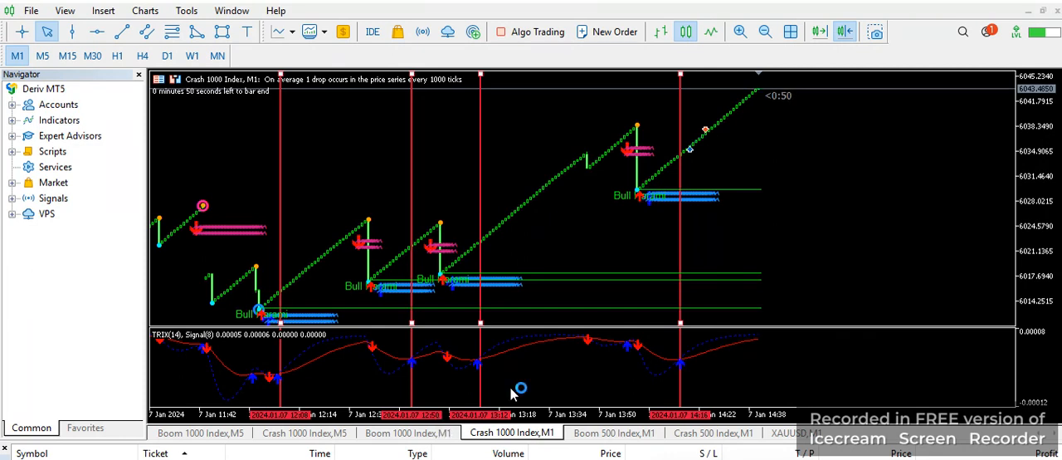
mouse_move(1042, 136)
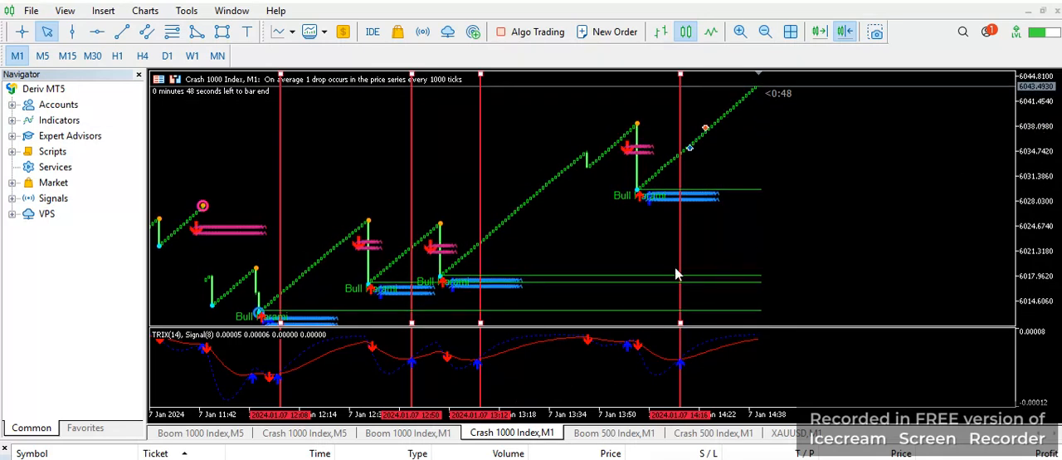
Switch to the Boom 1000 Index M1 chart to view its indicator signals
click(408, 431)
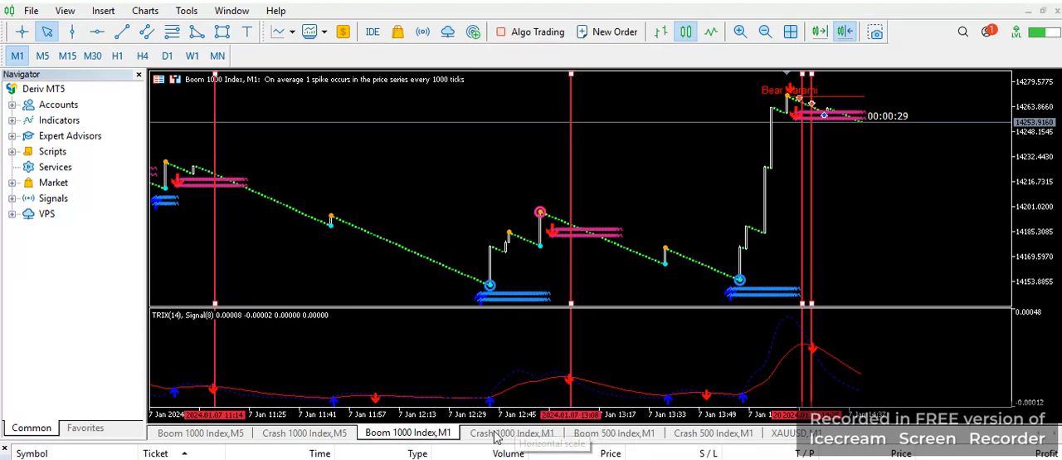
Switch back to the Crash 1000 Index M1 chart to review its Bull arrows and zones
click(511, 431)
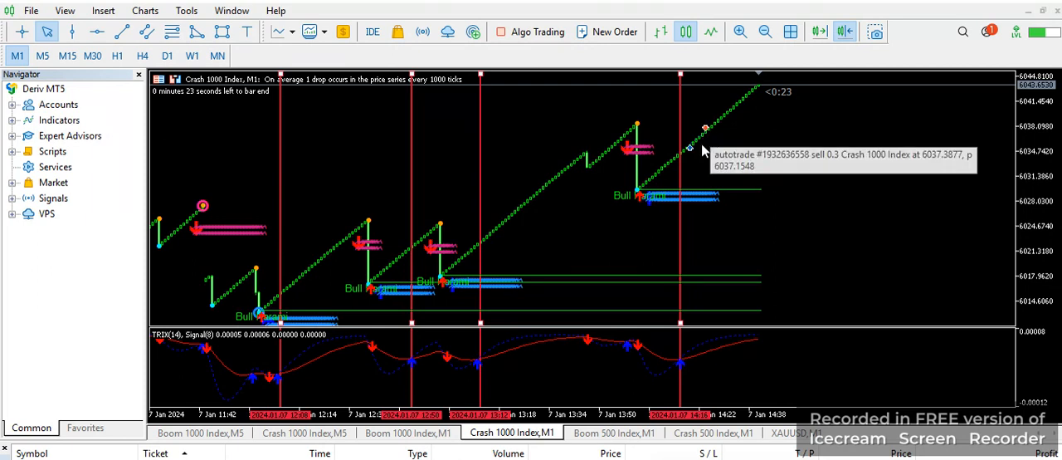
mouse_move(714, 159)
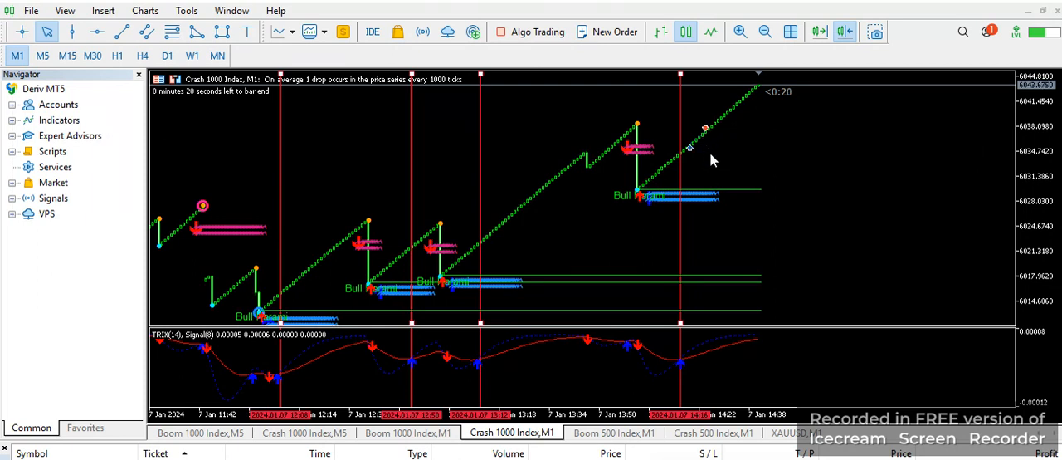
mouse_move(733, 161)
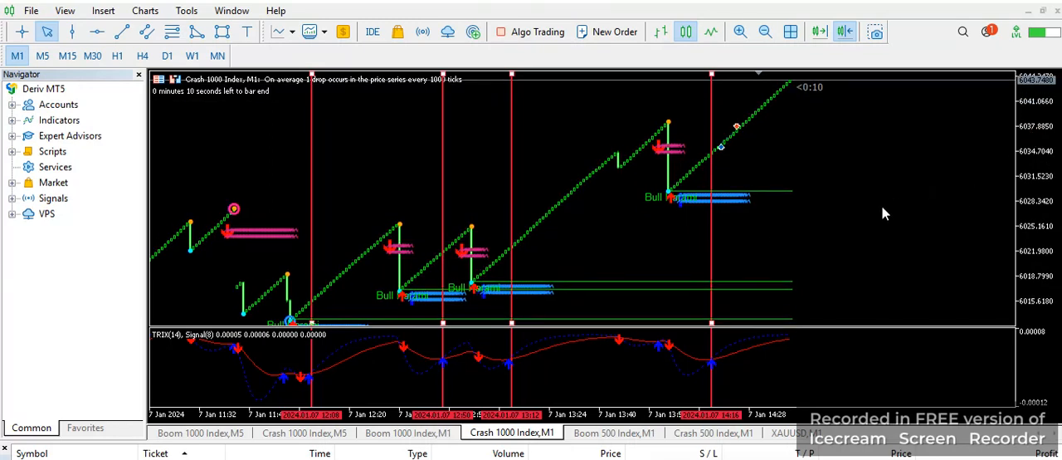
mouse_move(832, 219)
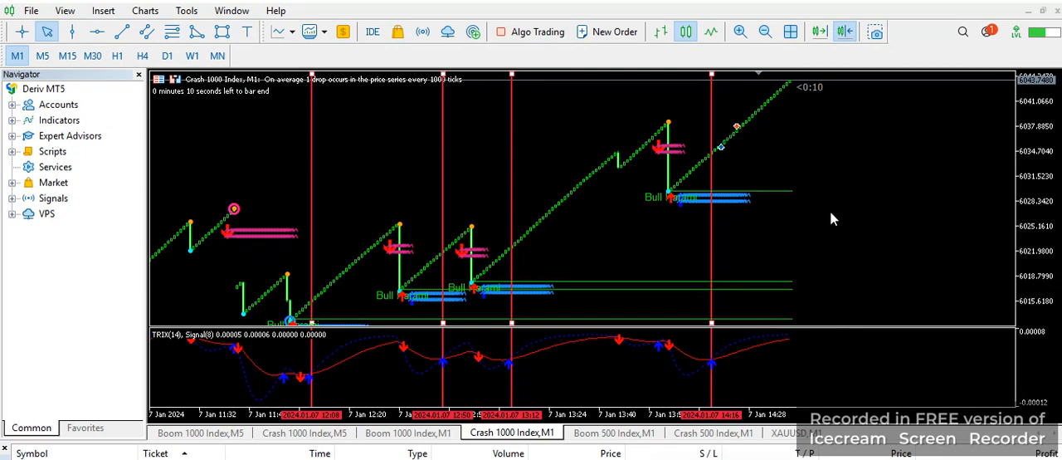
mouse_move(467, 291)
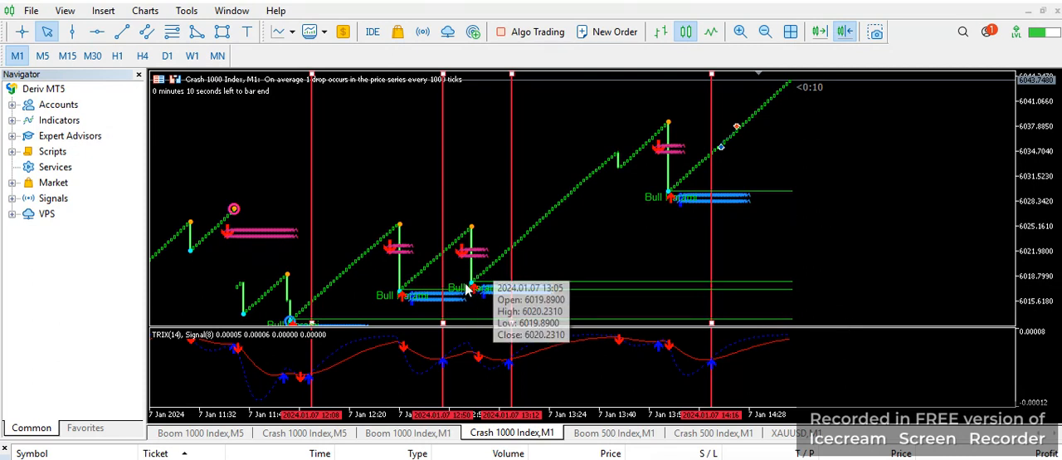
mouse_move(1035, 108)
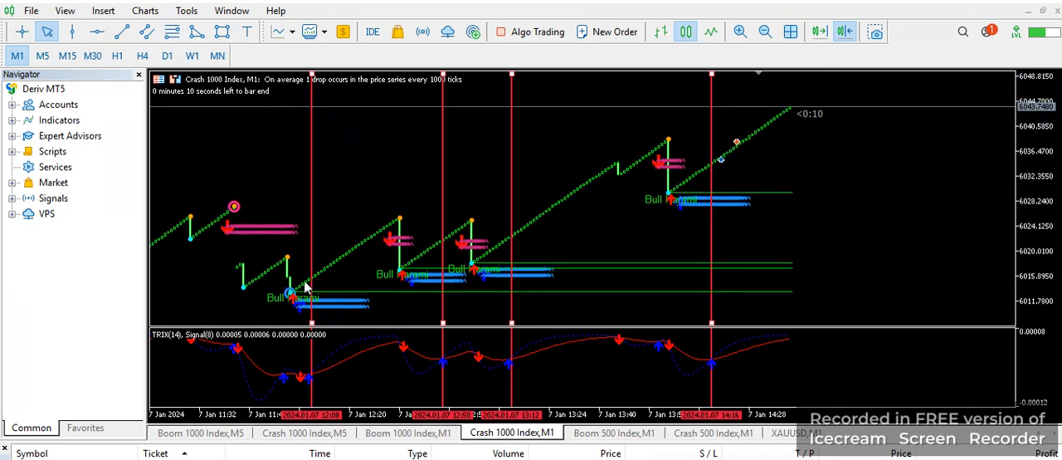
mouse_move(292, 286)
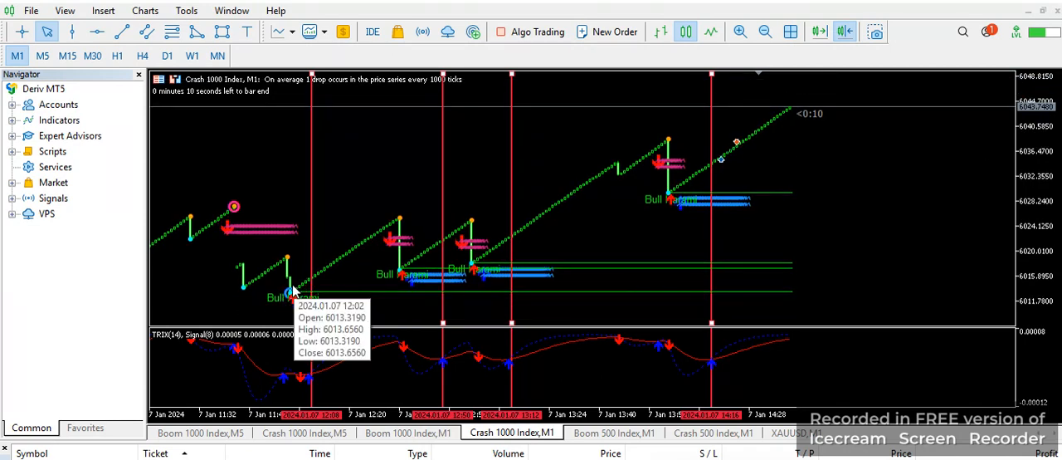
mouse_move(401, 222)
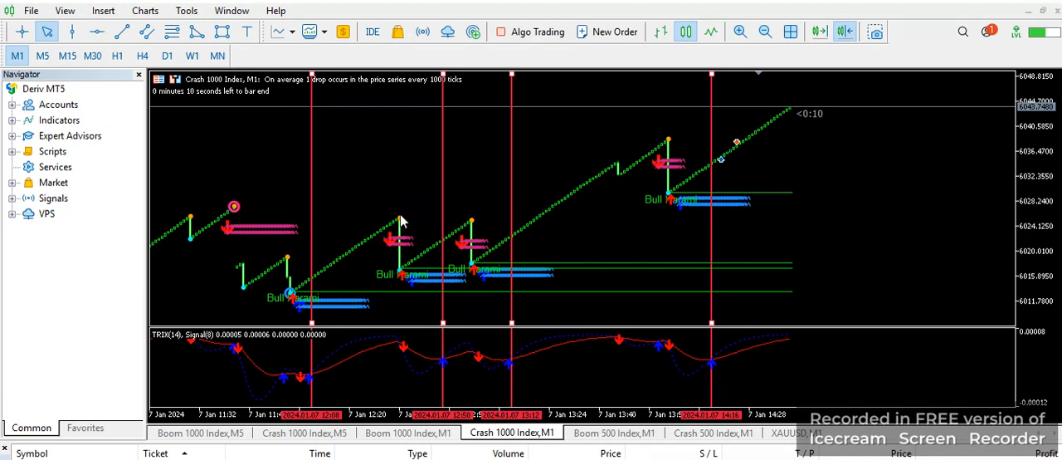
mouse_move(467, 223)
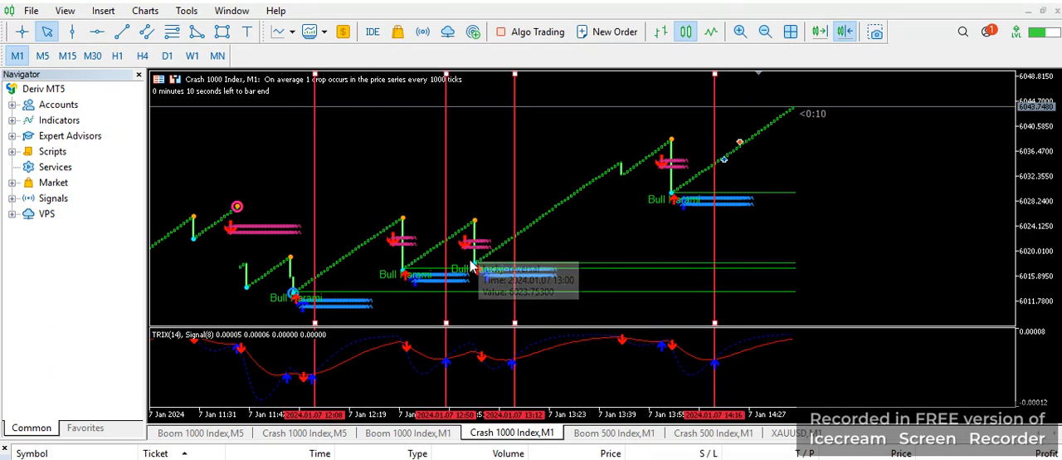
mouse_move(584, 196)
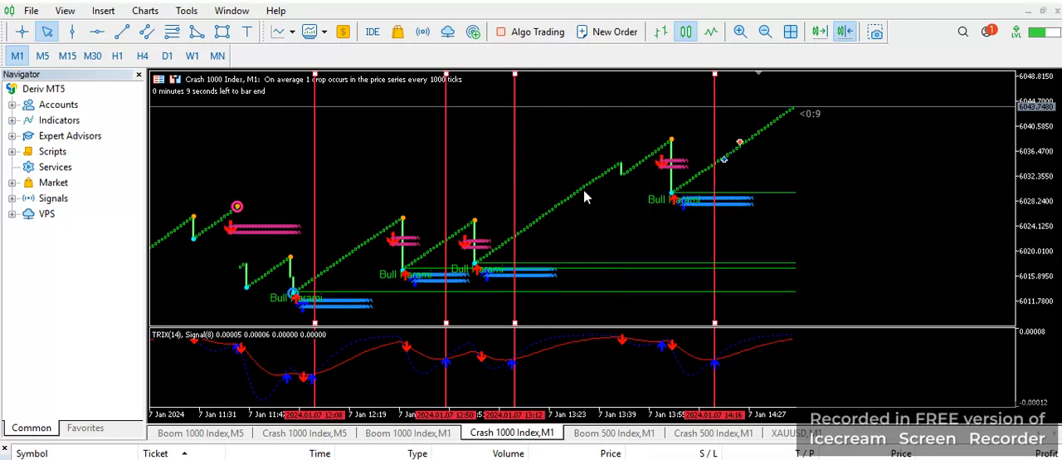
mouse_move(797, 113)
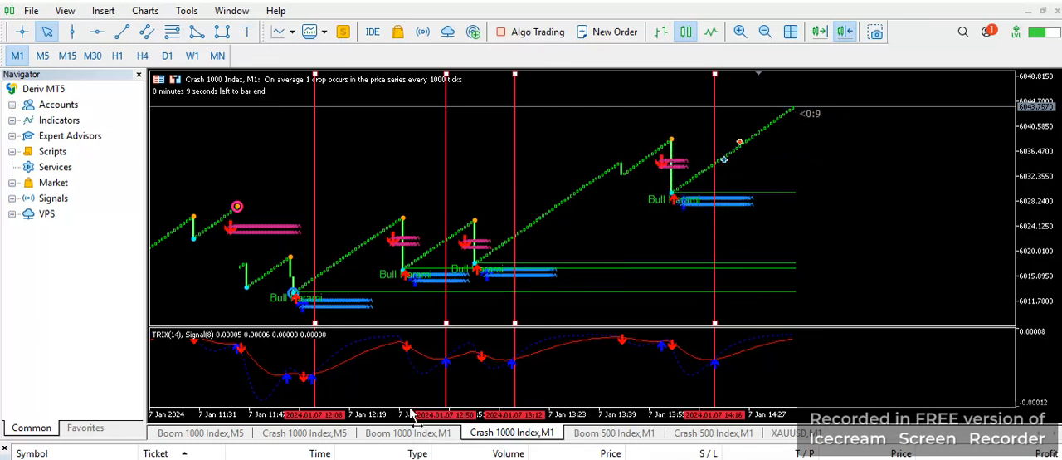
click(408, 431)
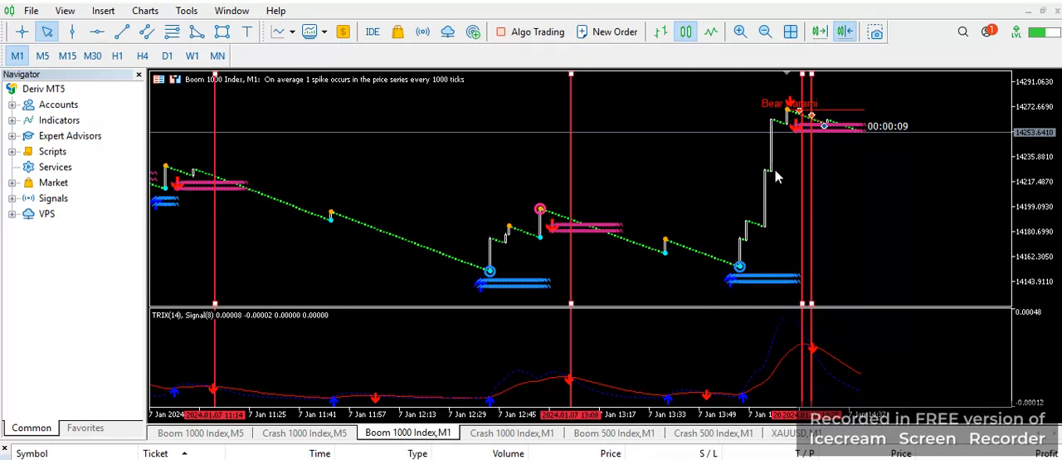
mouse_move(788, 141)
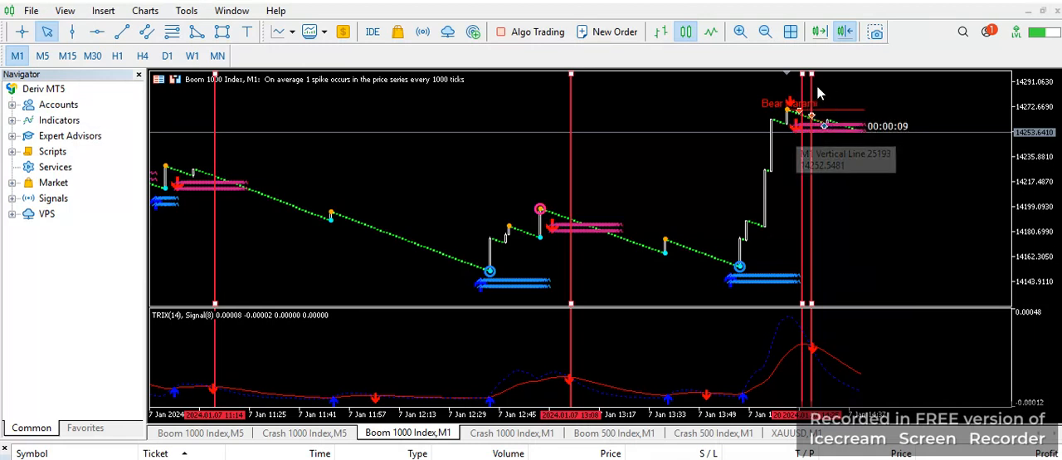
mouse_move(812, 348)
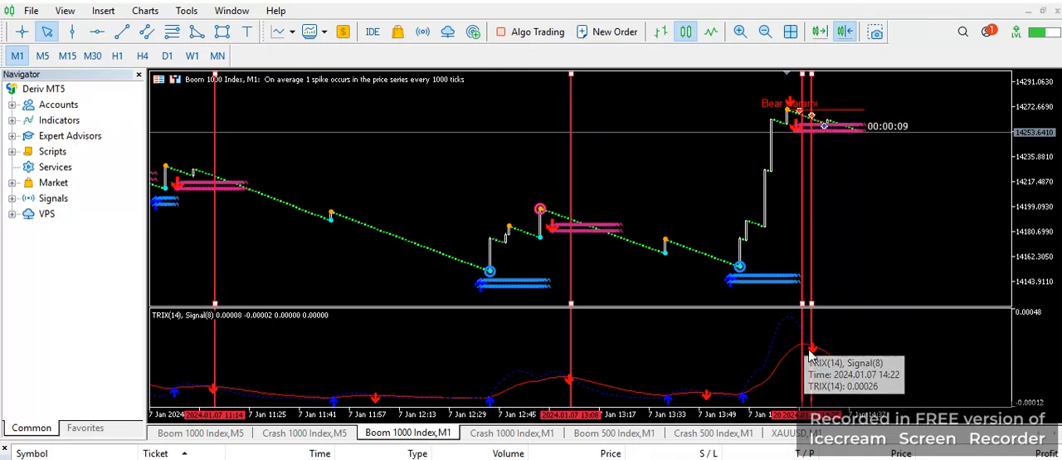
mouse_move(842, 253)
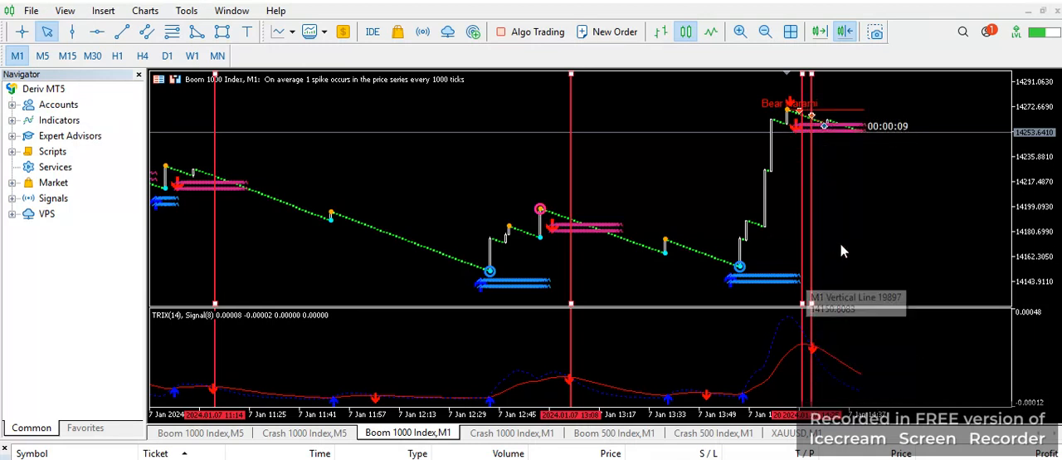
mouse_move(815, 349)
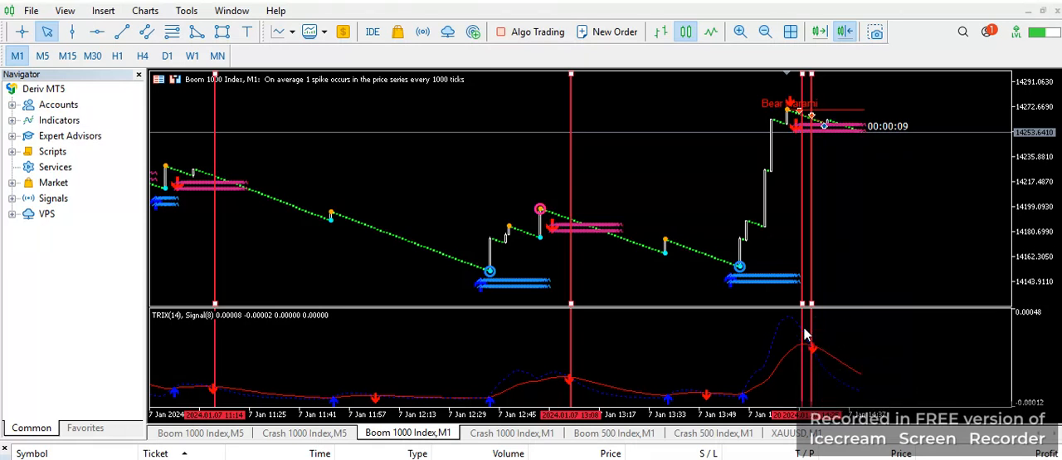
mouse_move(813, 369)
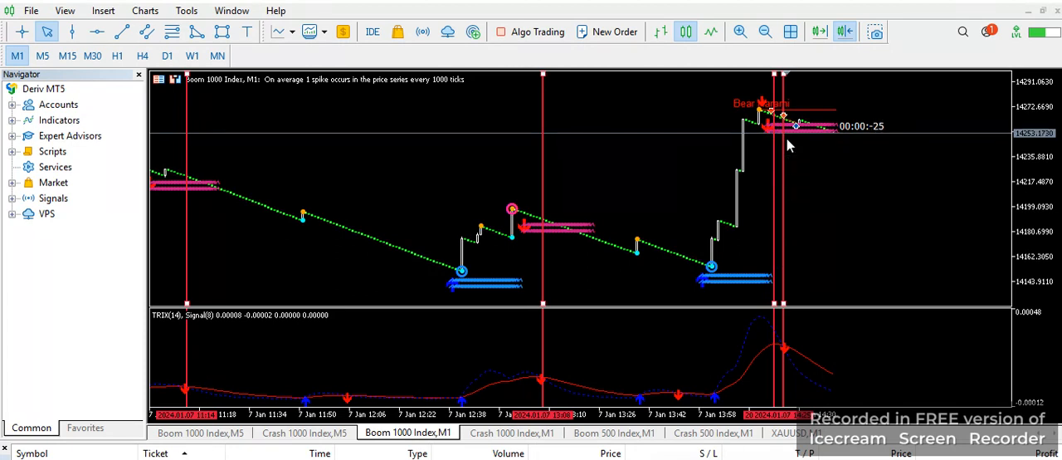
mouse_move(804, 159)
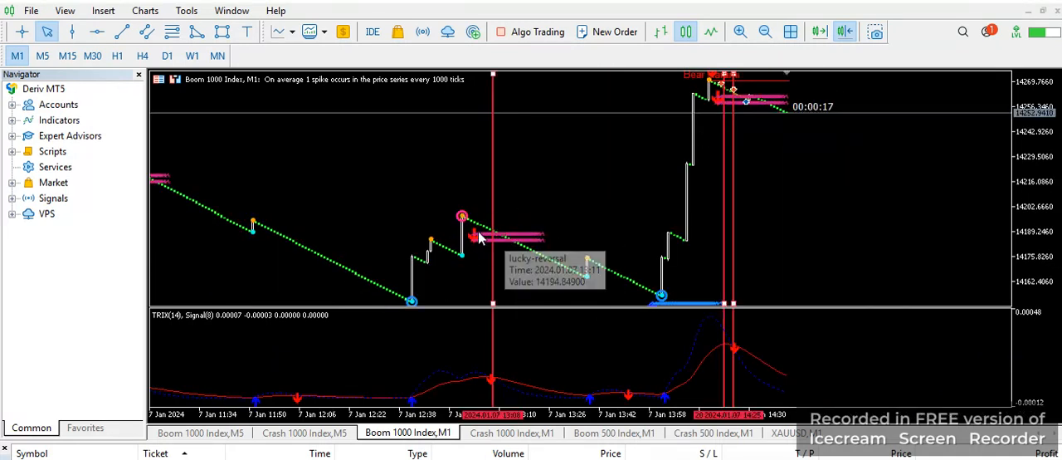
mouse_move(478, 256)
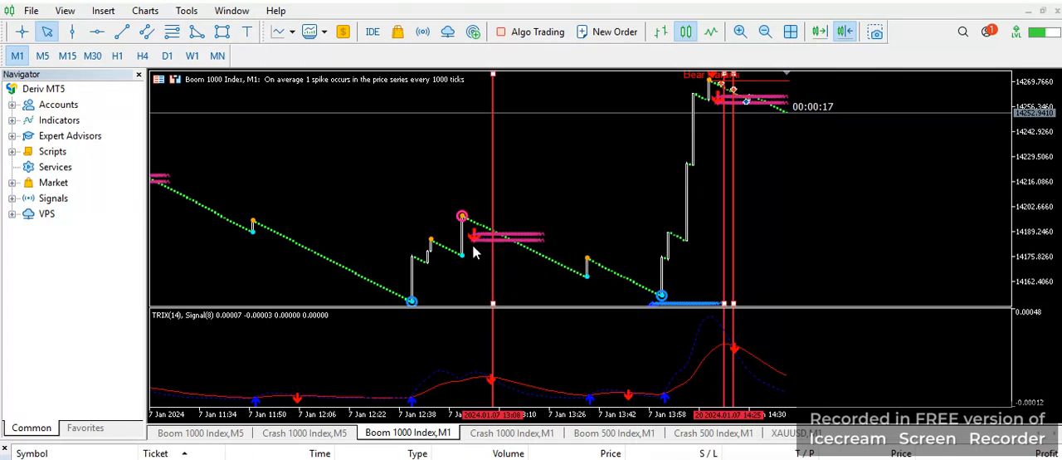
mouse_move(478, 256)
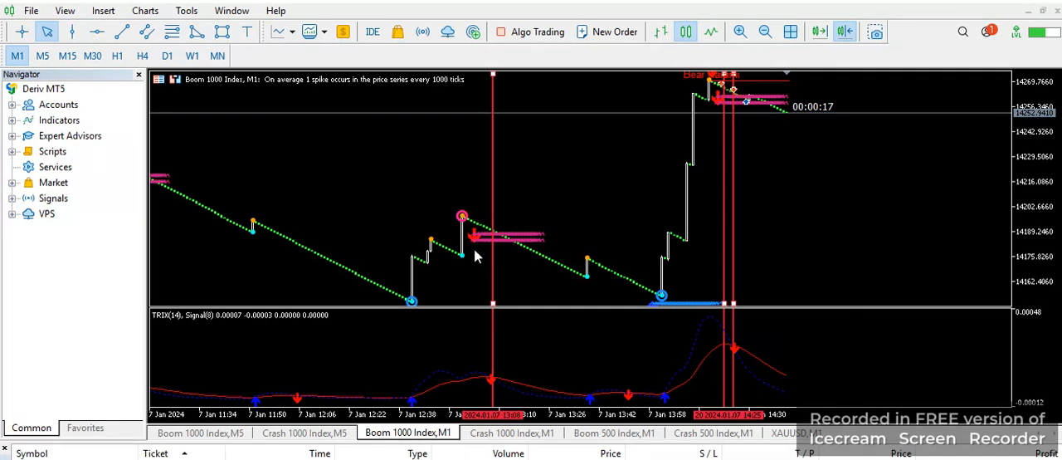
mouse_move(474, 362)
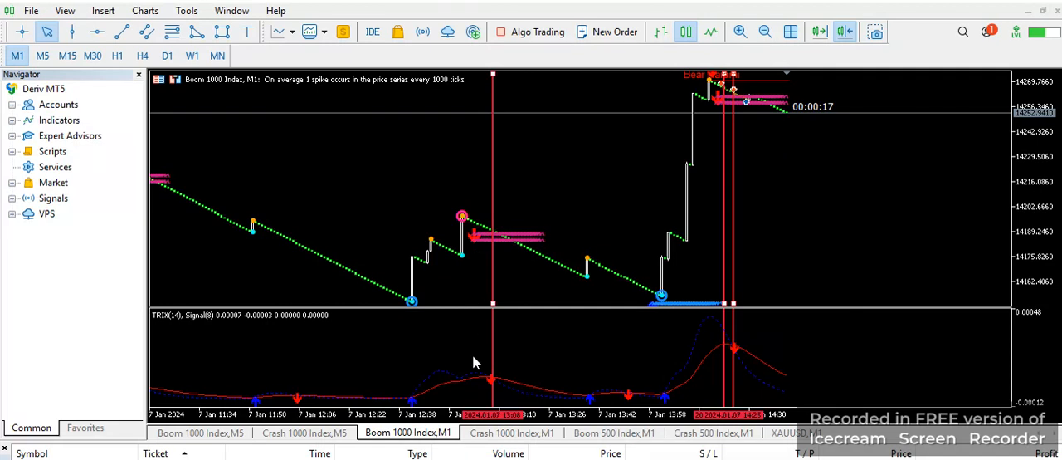
mouse_move(483, 363)
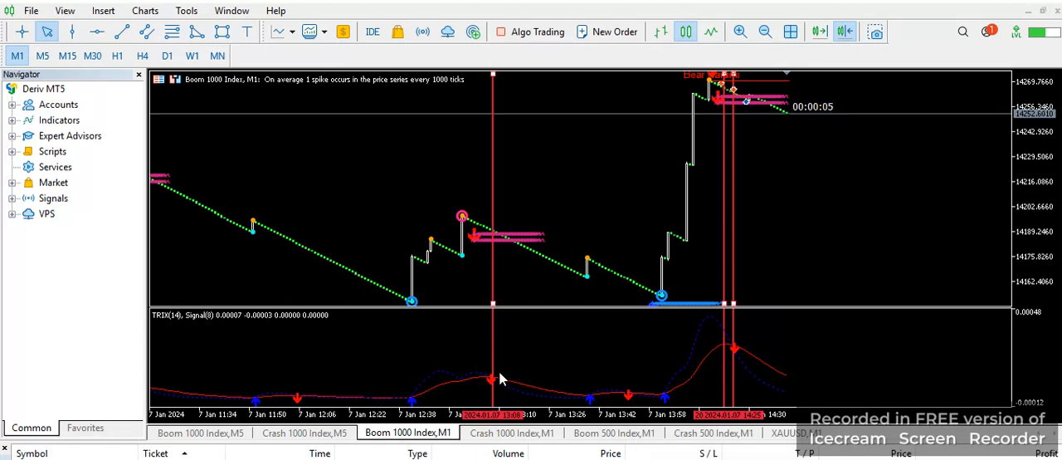
mouse_move(508, 352)
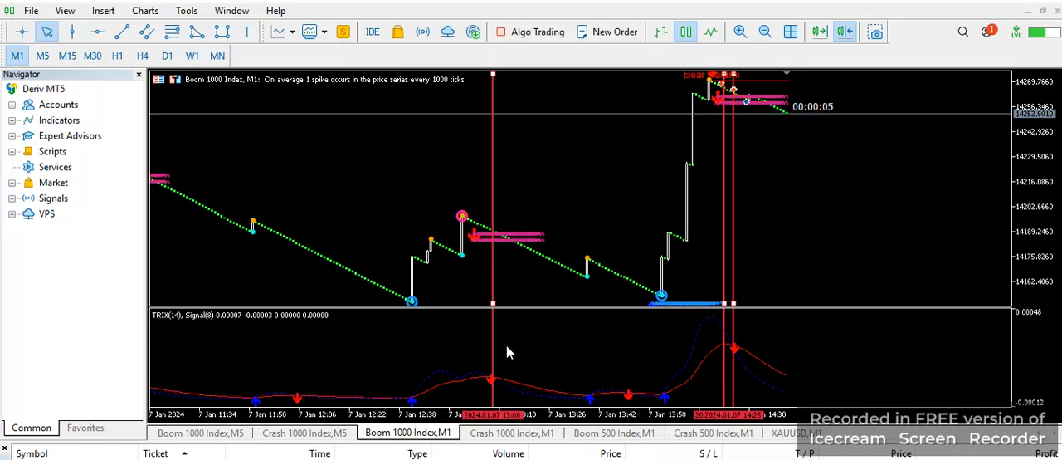
mouse_move(508, 358)
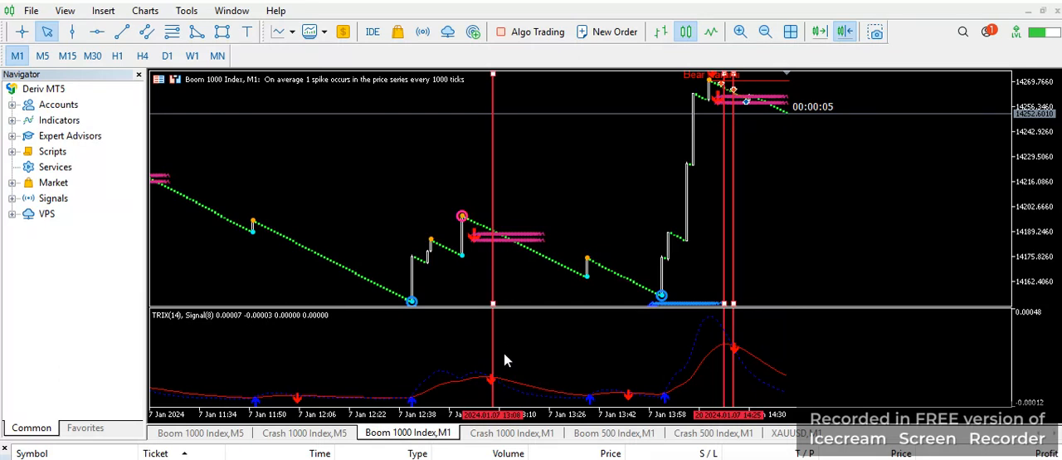
mouse_move(501, 249)
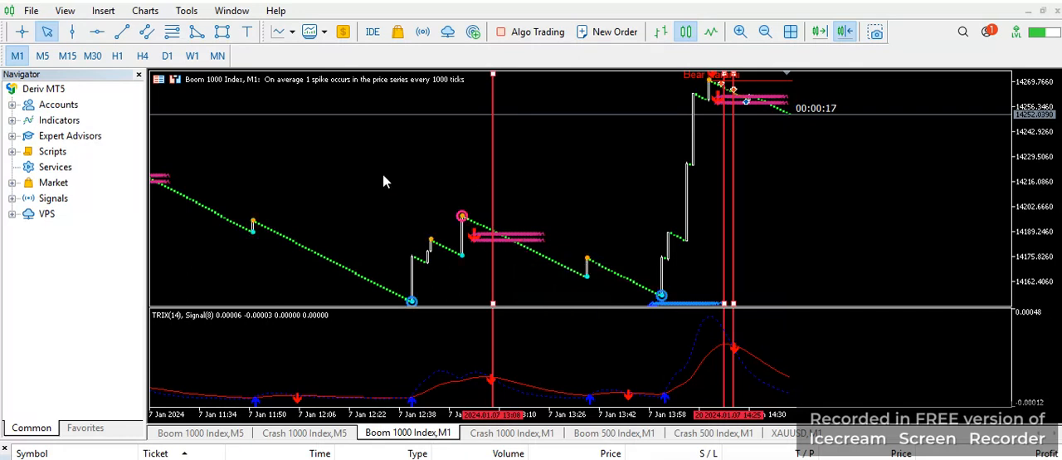
mouse_move(577, 192)
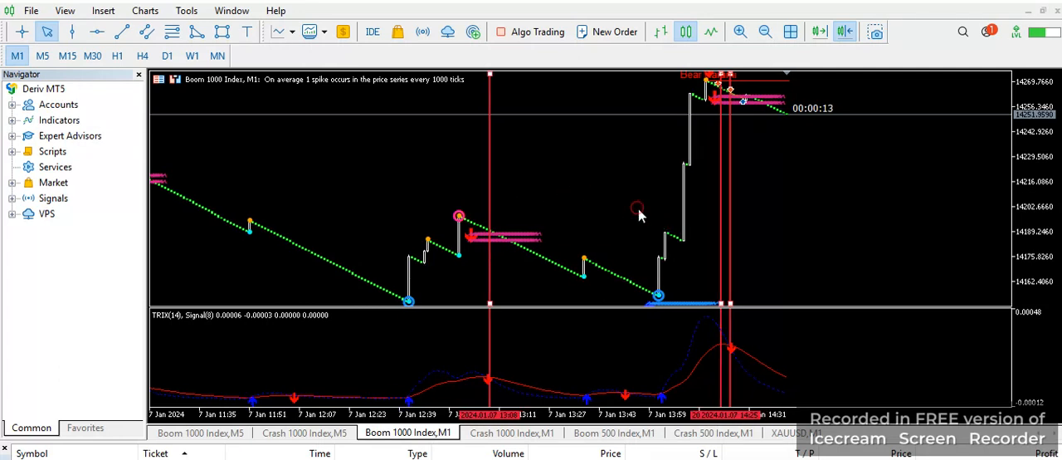
Show the Crash 1000 Index M1 chart and zoom to inspect its Buy signals and entry zones
click(511, 432)
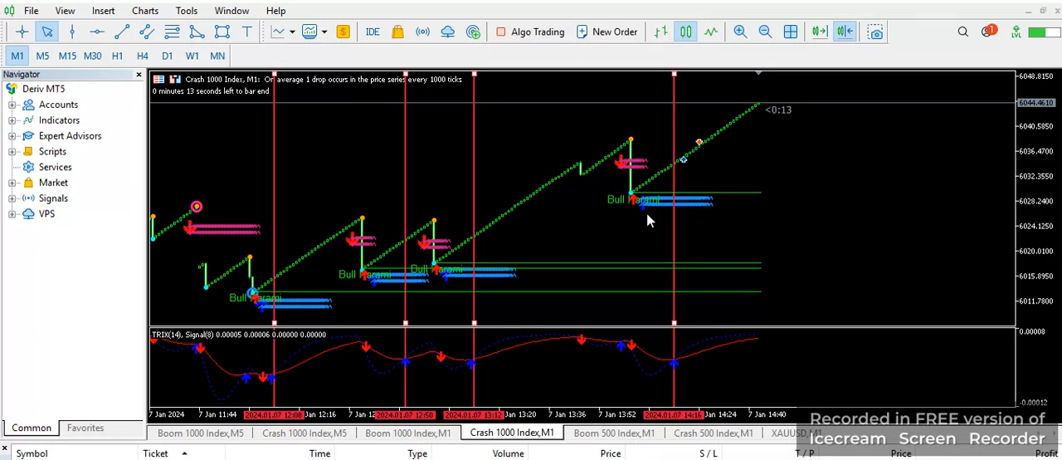
mouse_move(647, 219)
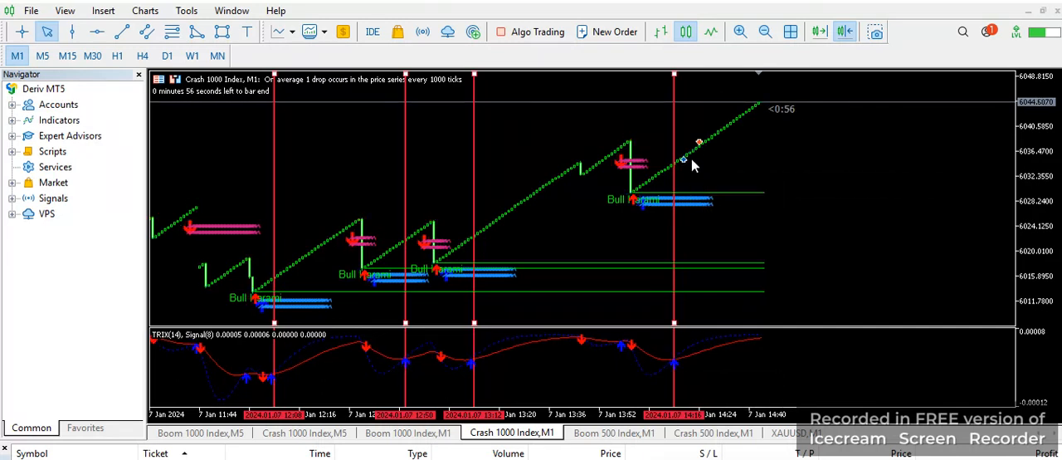
mouse_move(695, 141)
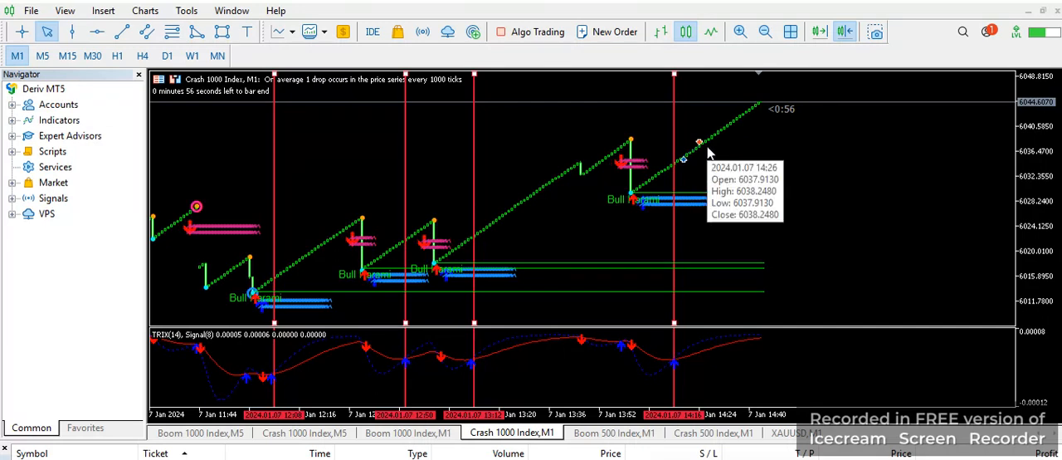
mouse_move(451, 403)
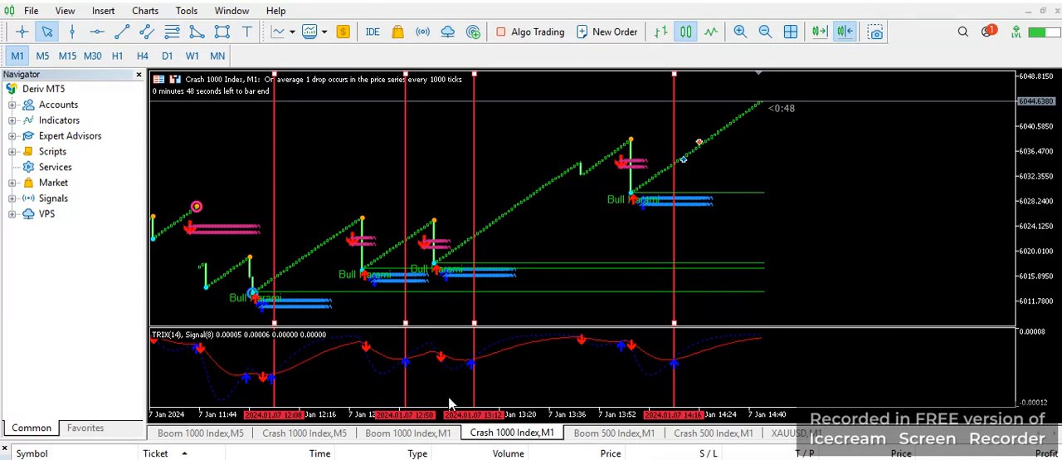
mouse_move(461, 285)
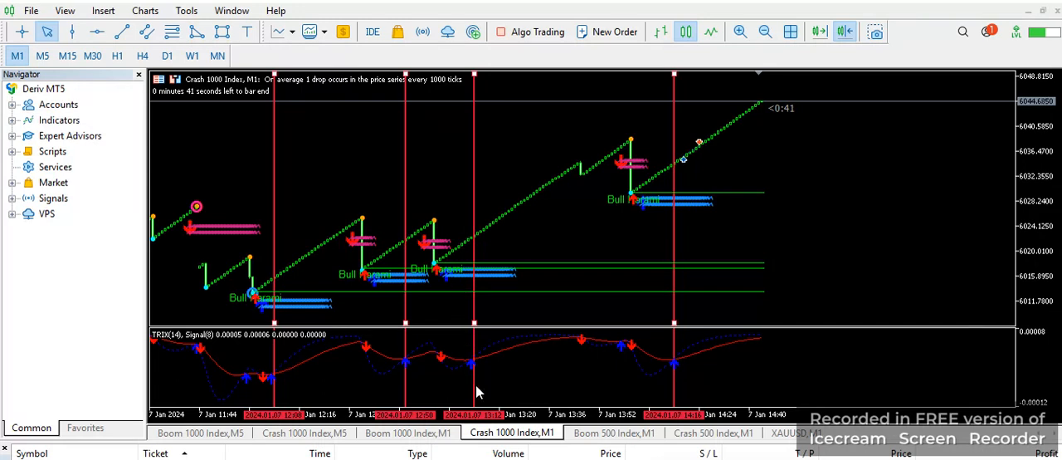
mouse_move(481, 373)
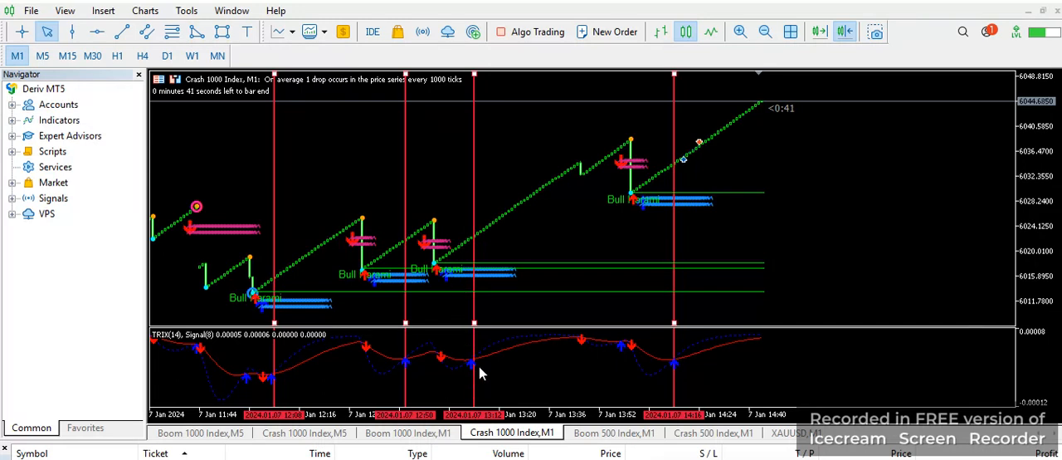
mouse_move(487, 229)
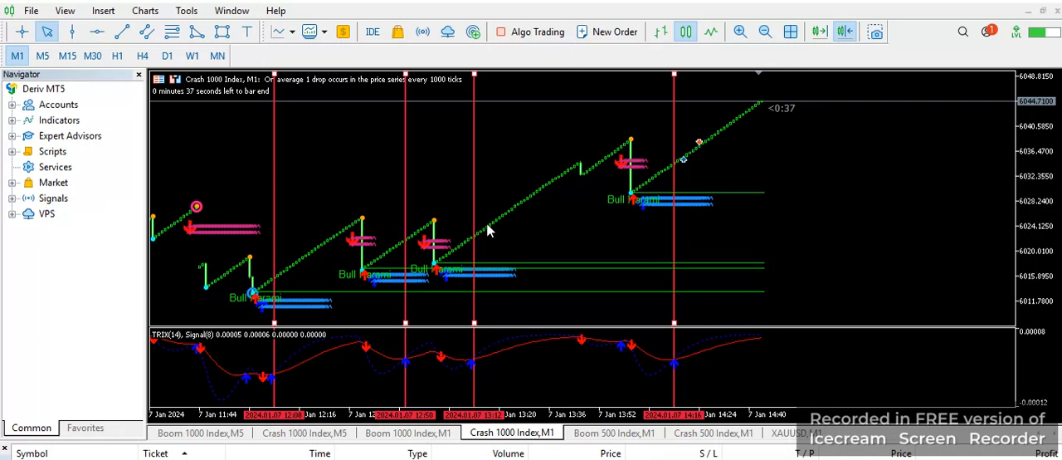
mouse_move(474, 246)
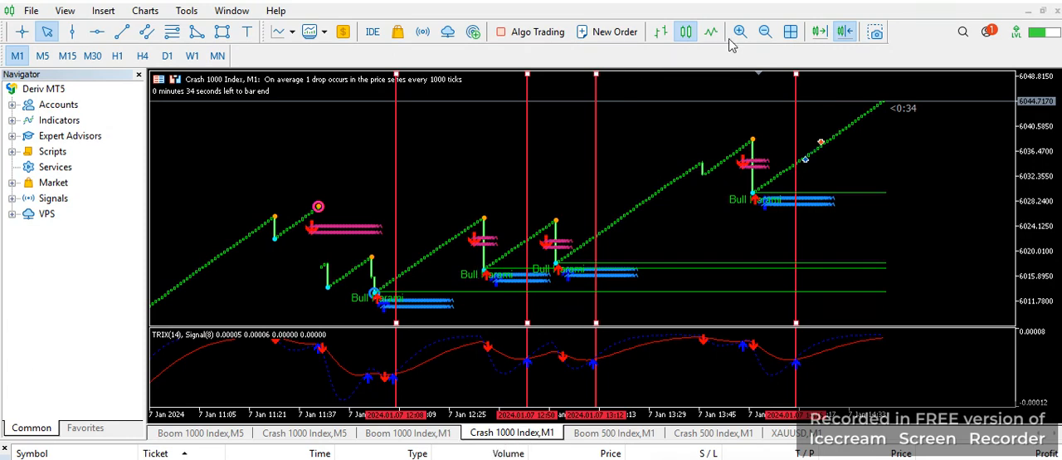
click(763, 32)
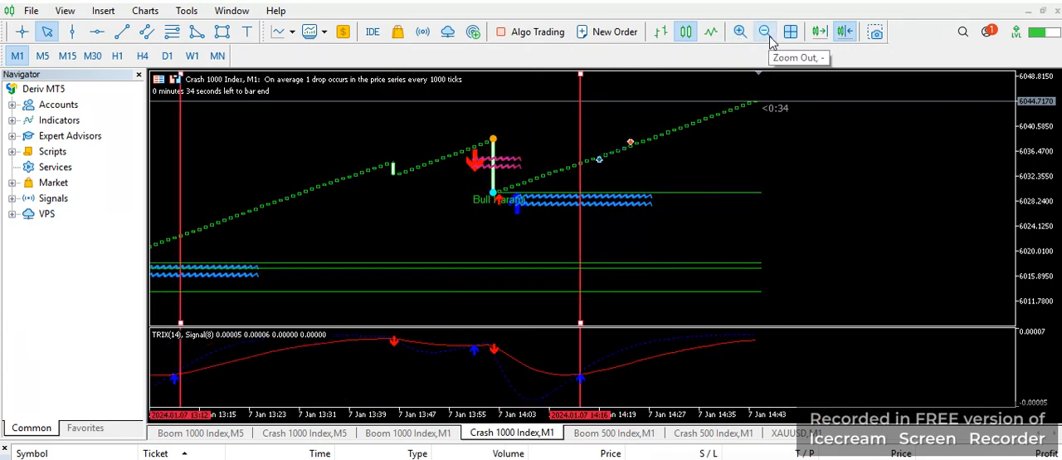
click(764, 31)
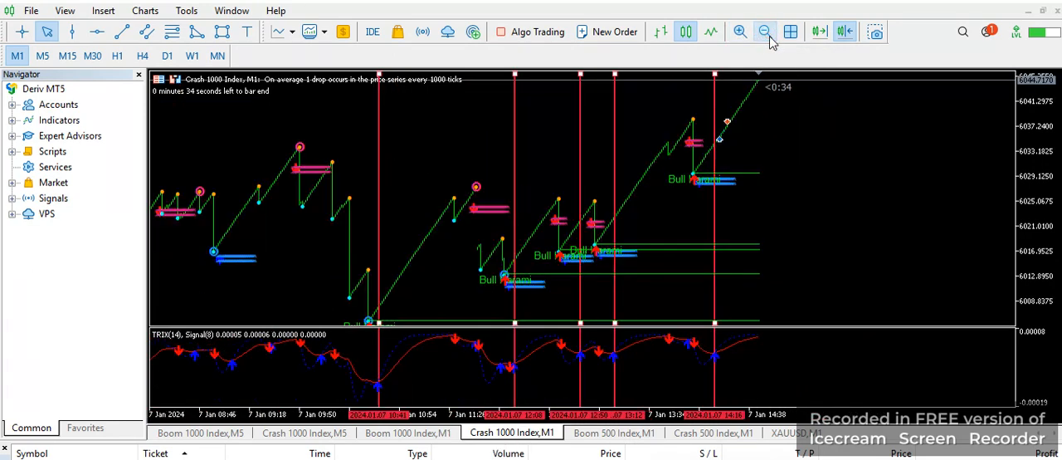
click(763, 31)
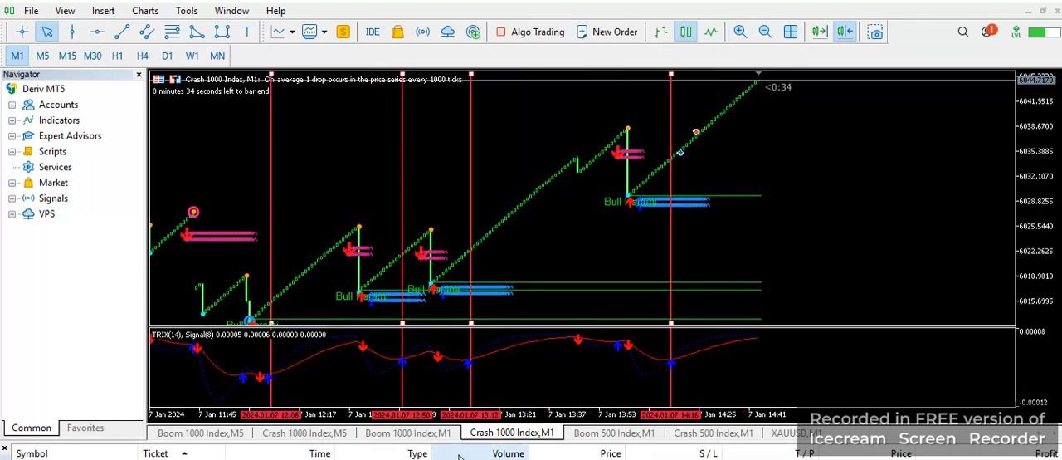
Switch to the Boom 1000 Index M1 chart showing its Sell signal near the latest spike
click(408, 431)
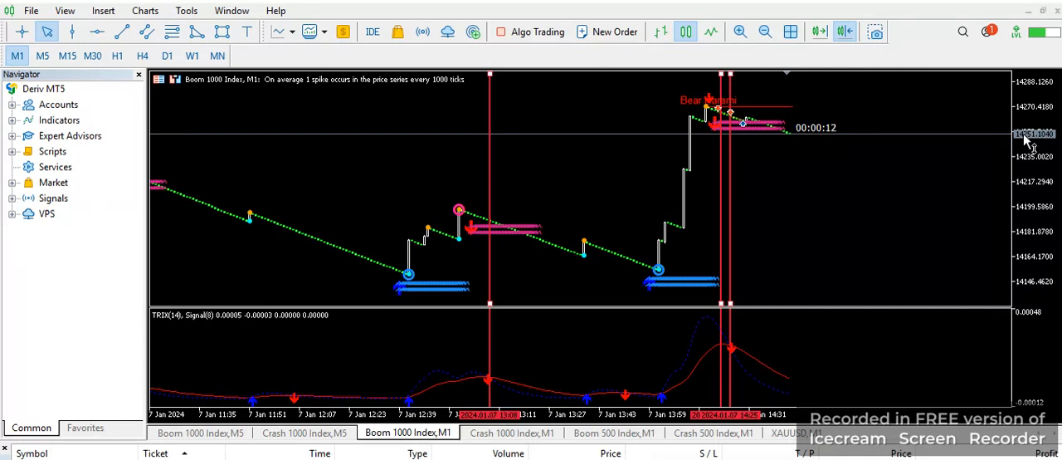
mouse_move(847, 254)
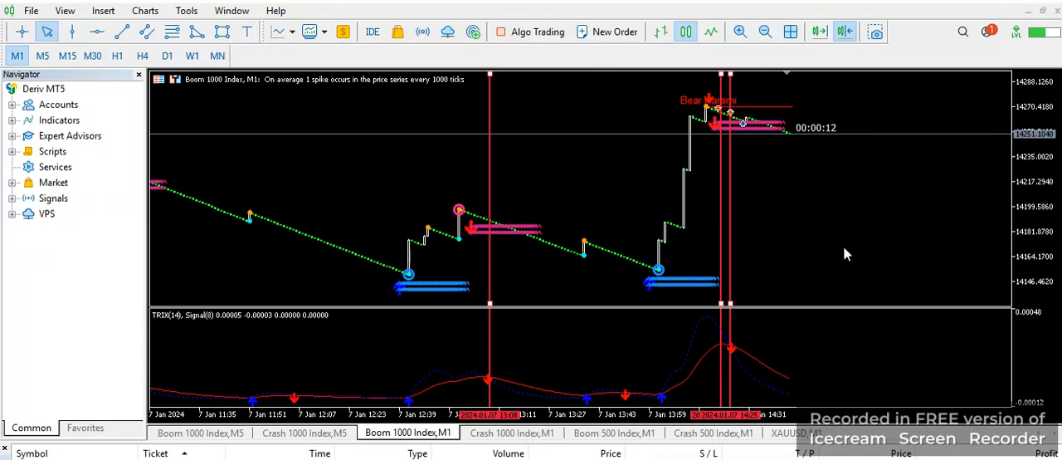